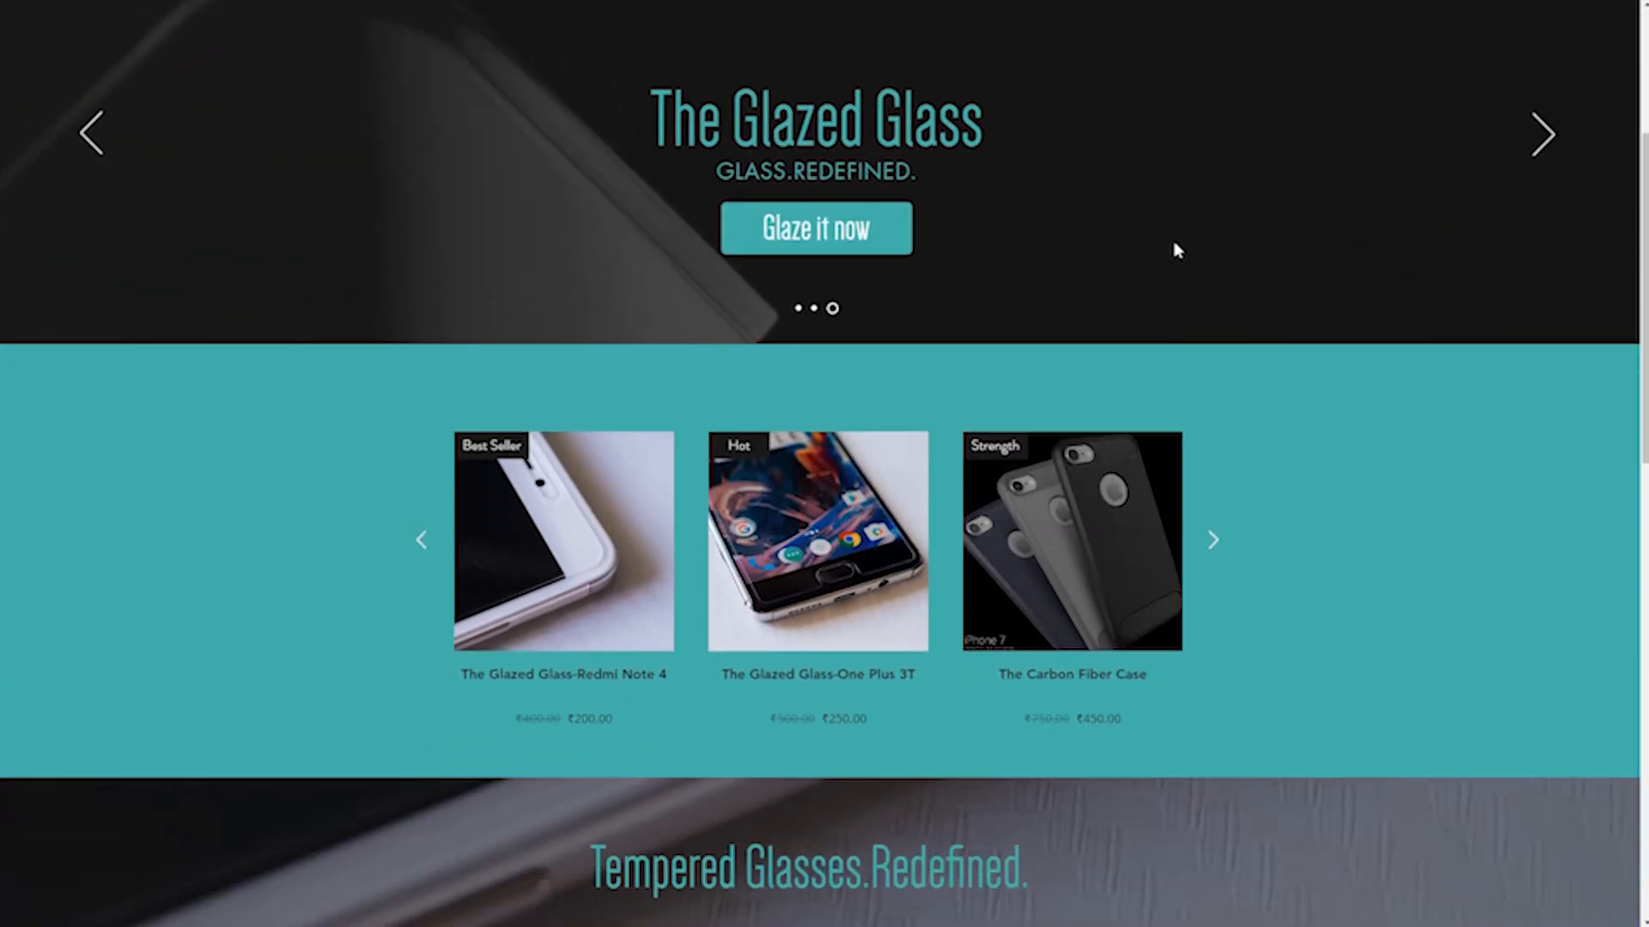
Scroll through the Glazedinc home page past featured products and the contact form to the Shop page
scroll(down, 3)
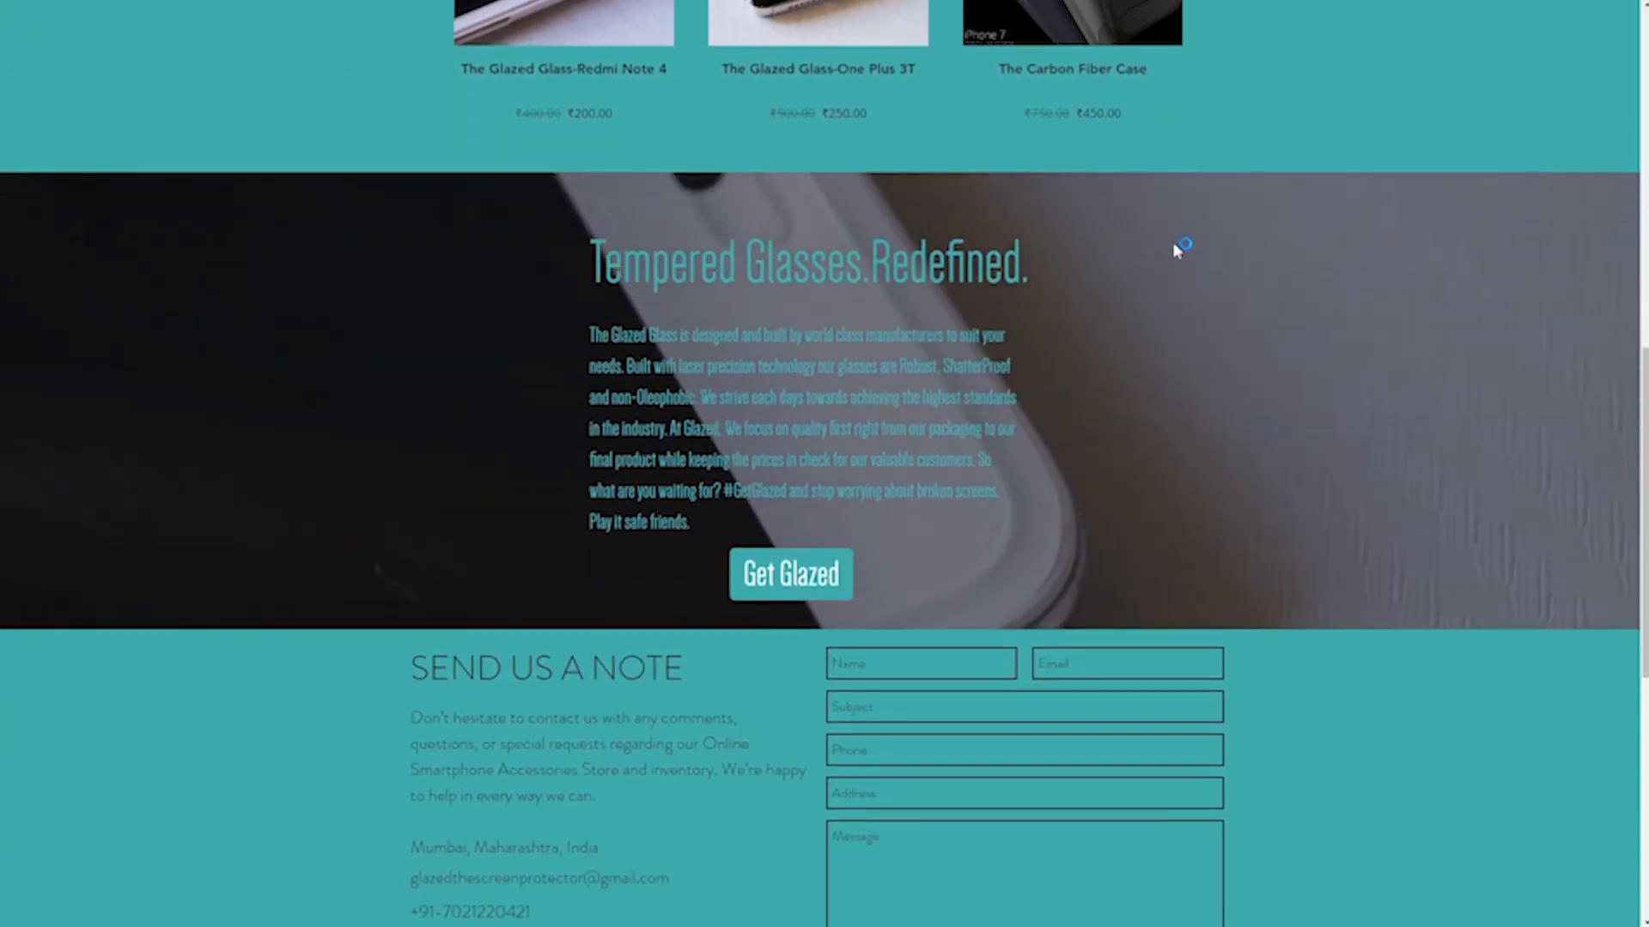
scroll(up, 3)
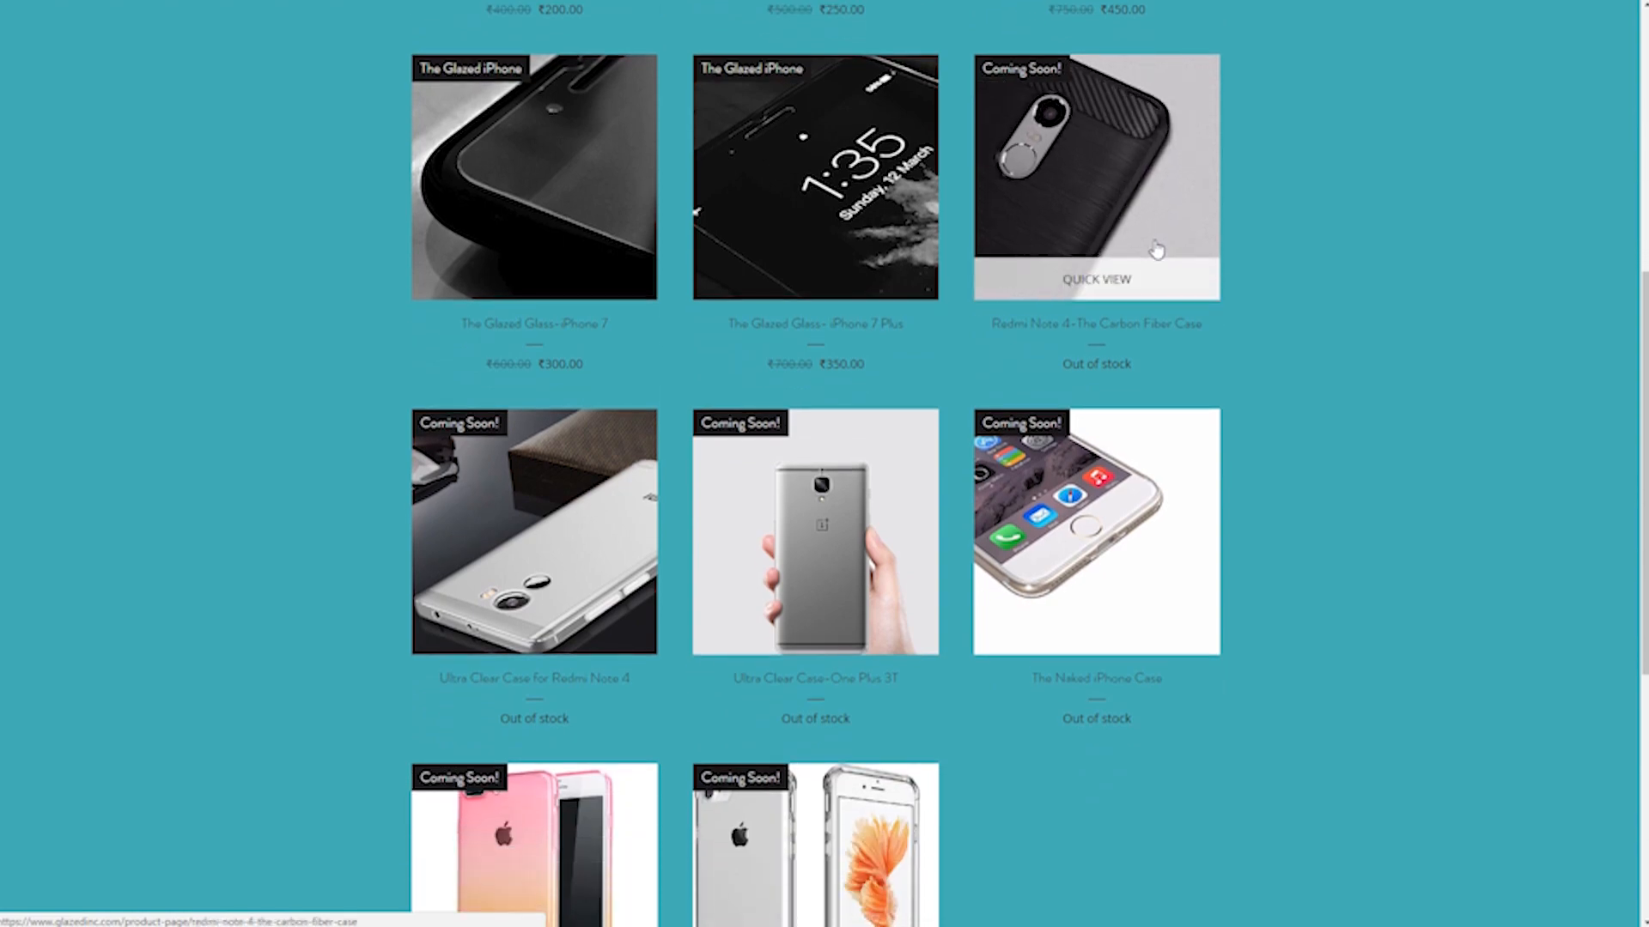
scroll(up, 3)
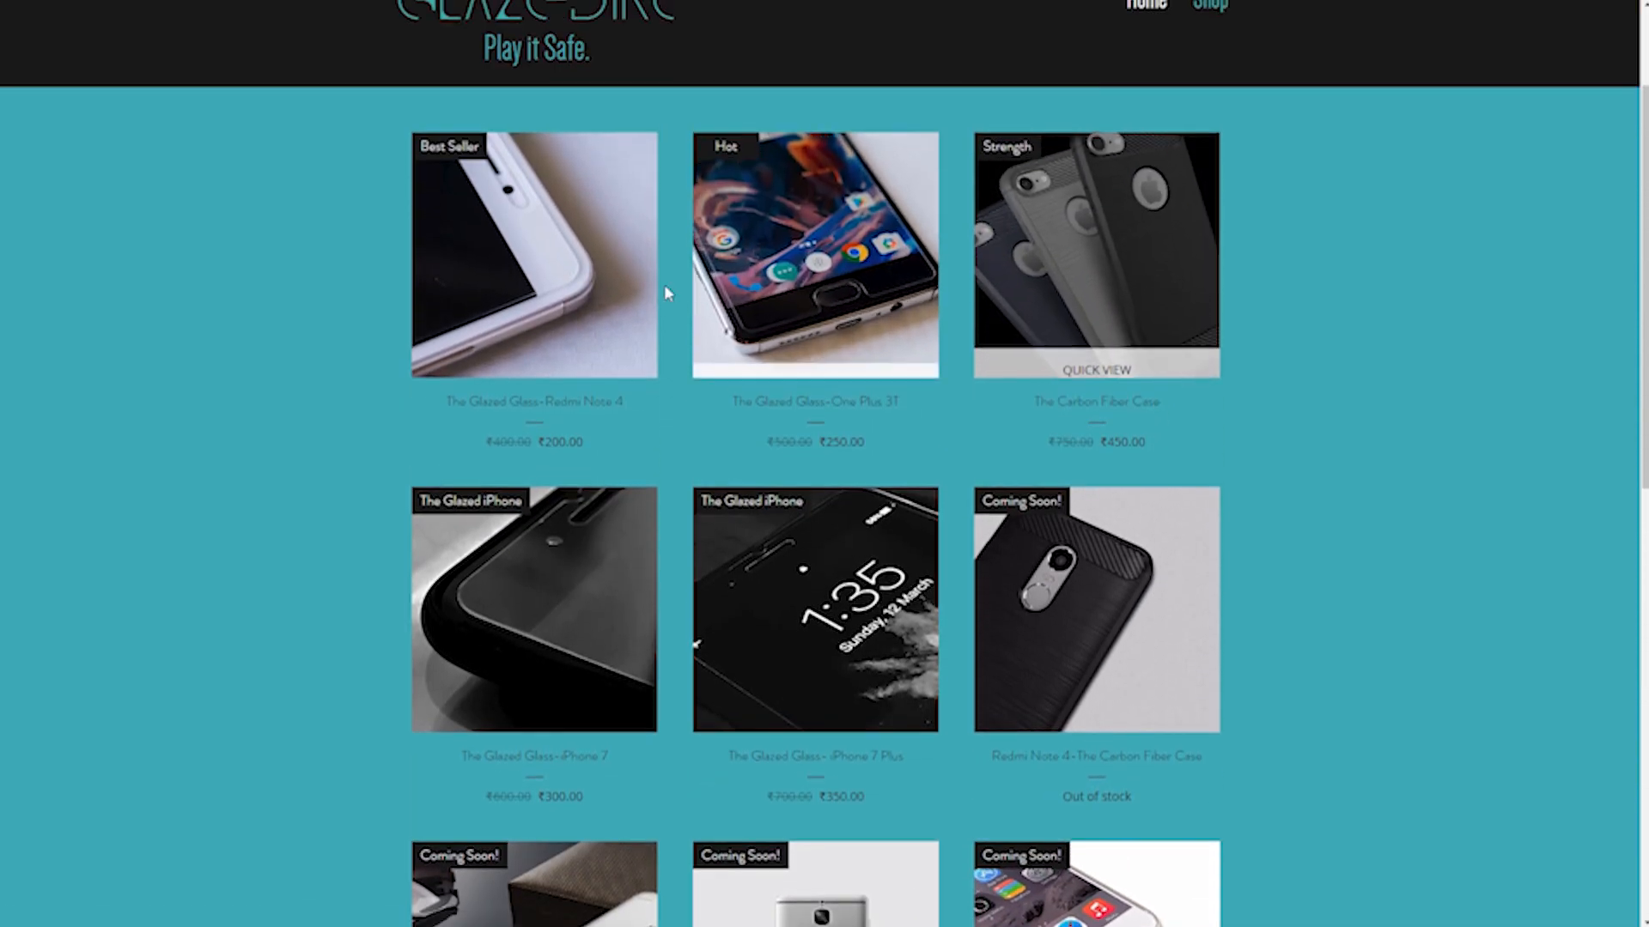
Open The Glazed Glass-Redmi Note 4 product (₹200.00) and browse its gallery photos
click(533, 254)
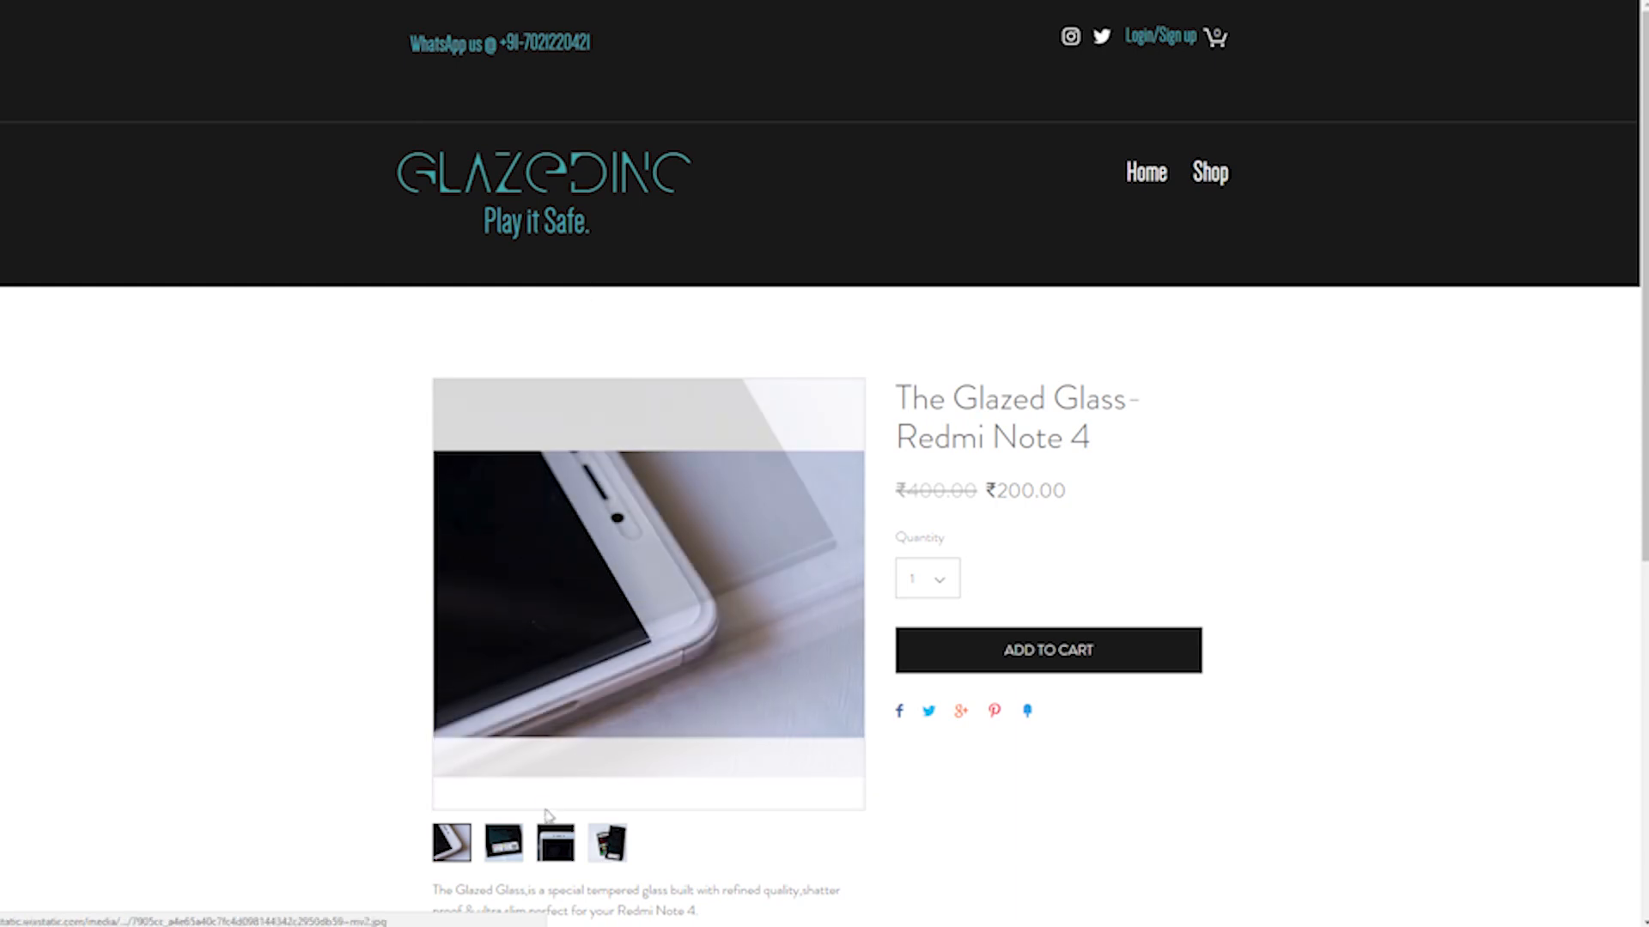
click(554, 842)
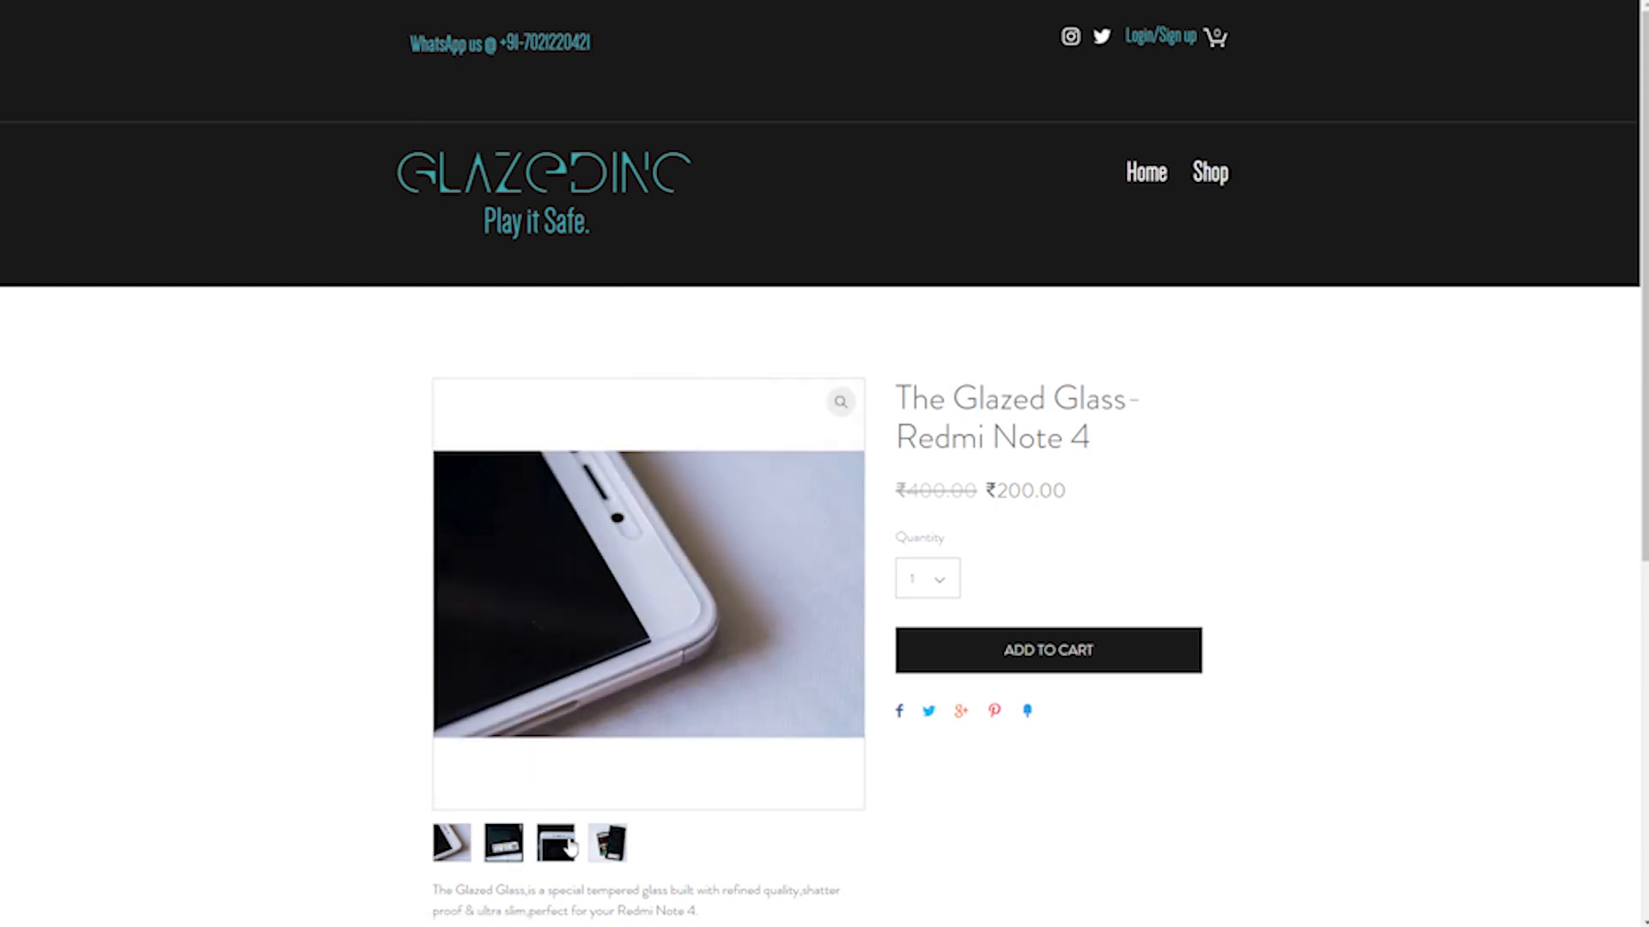
click(554, 841)
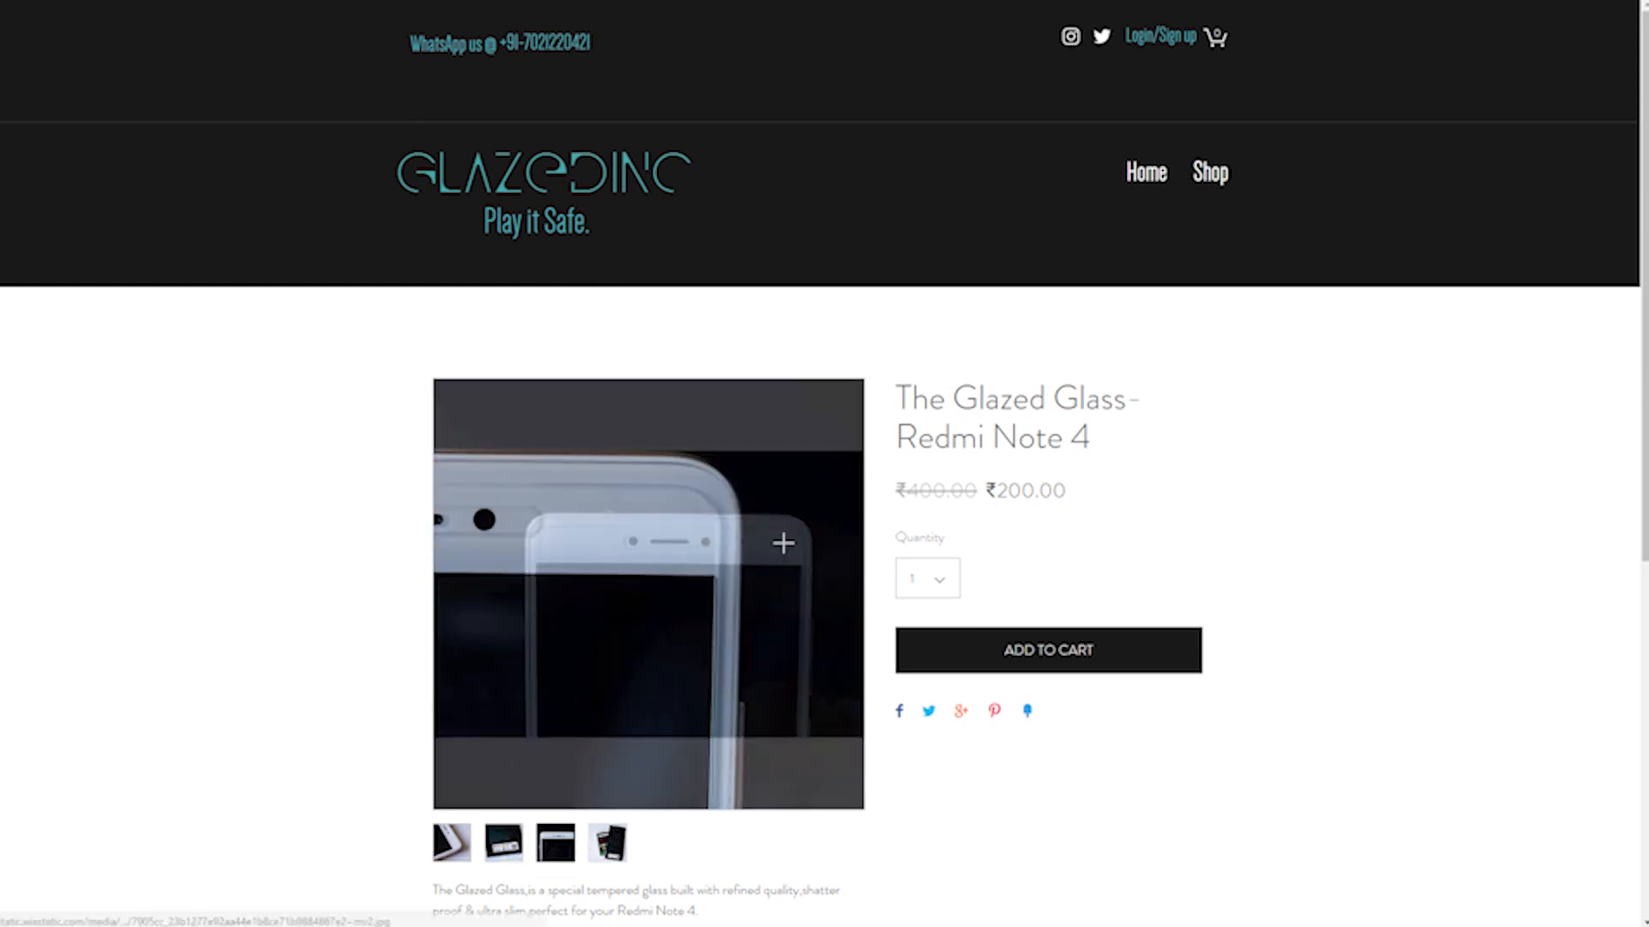